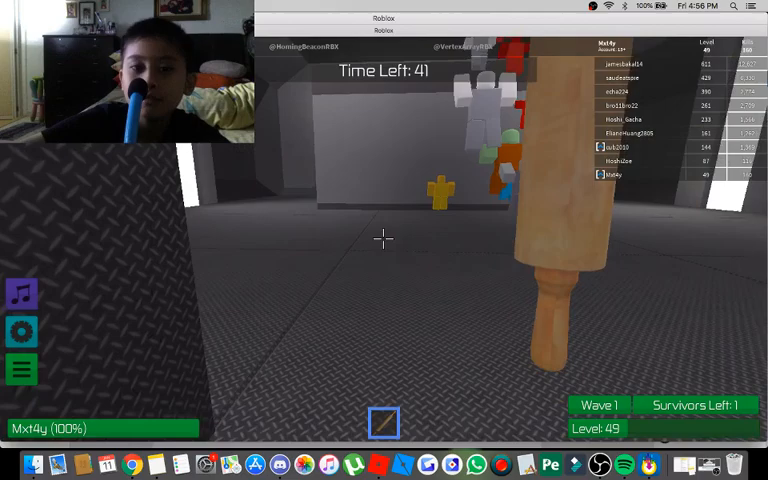
mouse_move(384, 240)
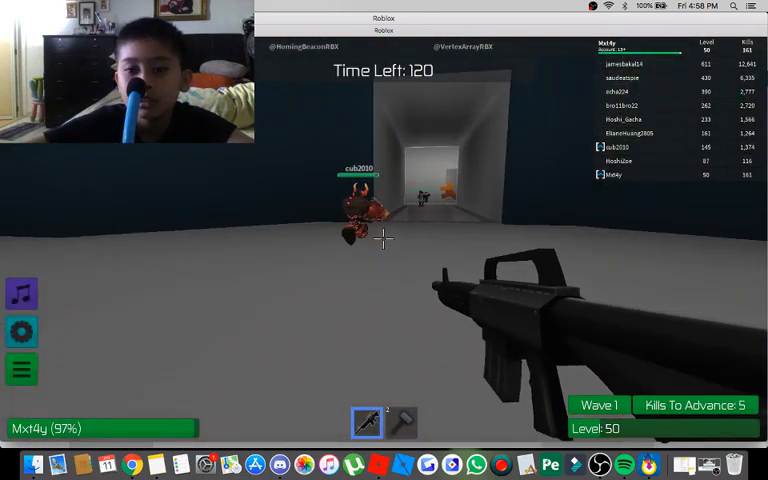
Shoot the zombie ahead to finish the kills and start wave 2
left_click(384, 240)
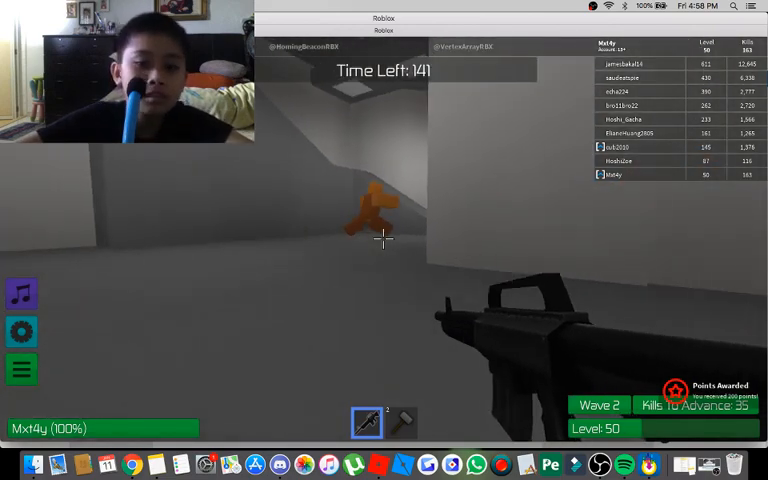
Fire the rifle at the orange zombie and down the hallway to clear wave 2 and reach level 53
left_click(384, 240)
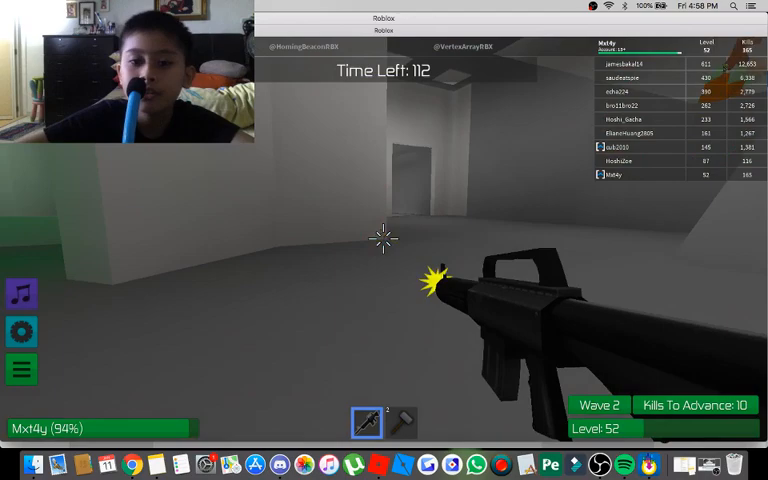
left_click(384, 240)
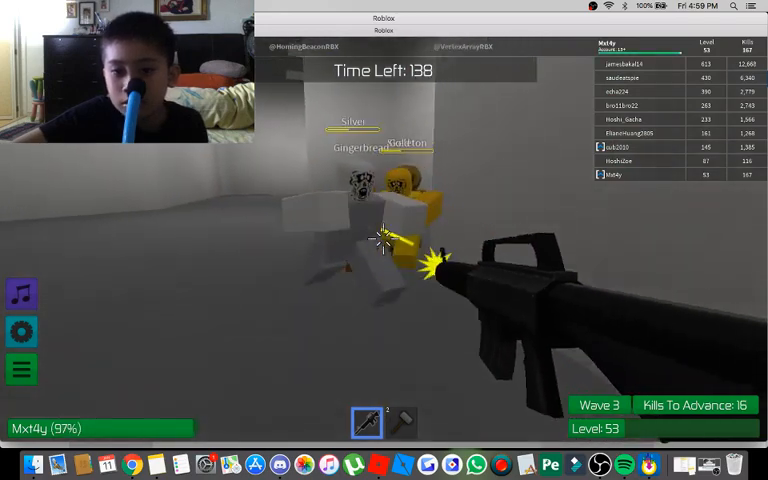
Shoot the group of zombies in front to finish wave 3 and reach level 54
left_click(384, 240)
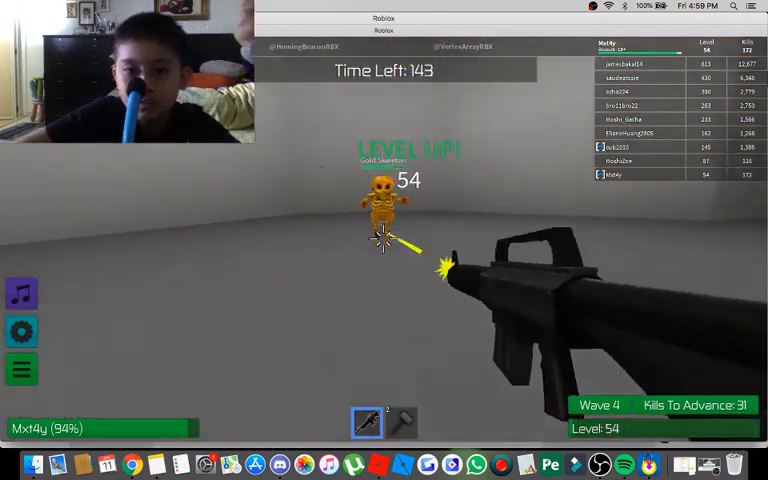
Shoot the Gold Skeleton, the blue zombie and nearby zombies to reach level 55 in wave 5
left_click(383, 240)
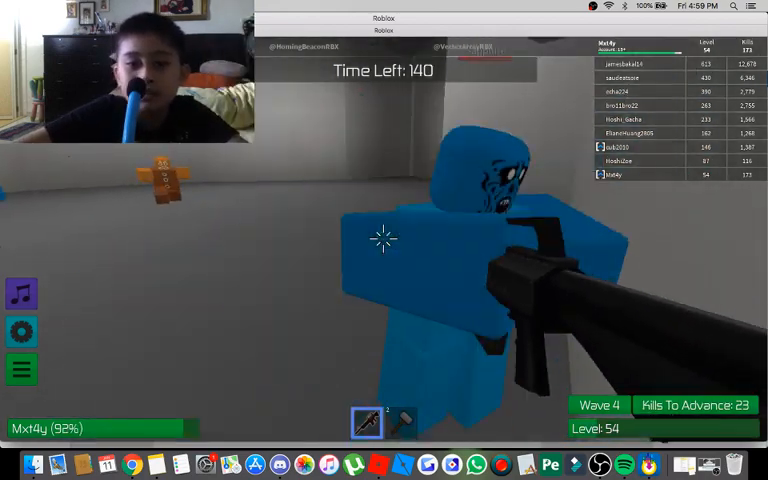
left_click(383, 238)
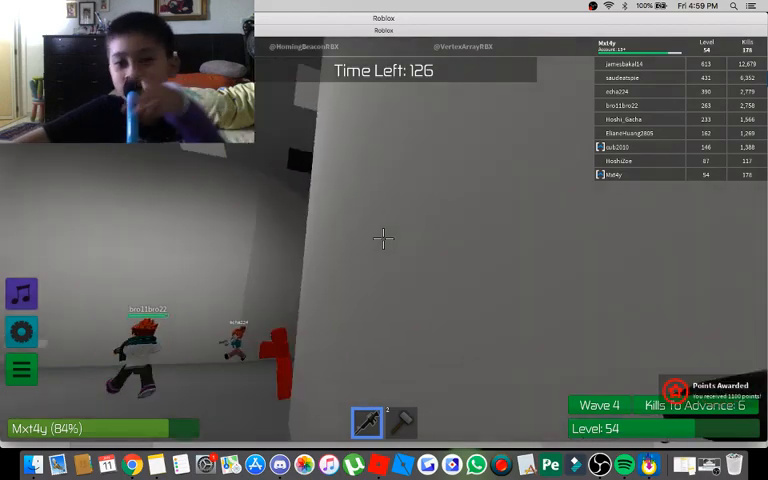
left_click(384, 238)
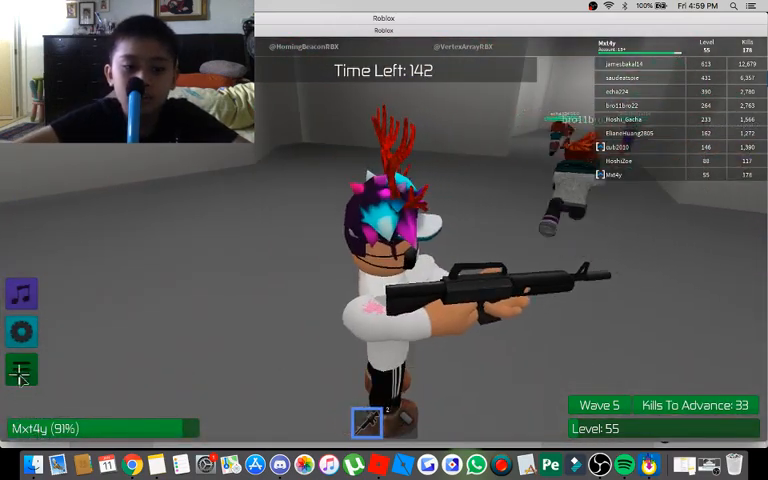
Bring up the weapon selection list showing the LaserPistol unlocked
left_click(21, 371)
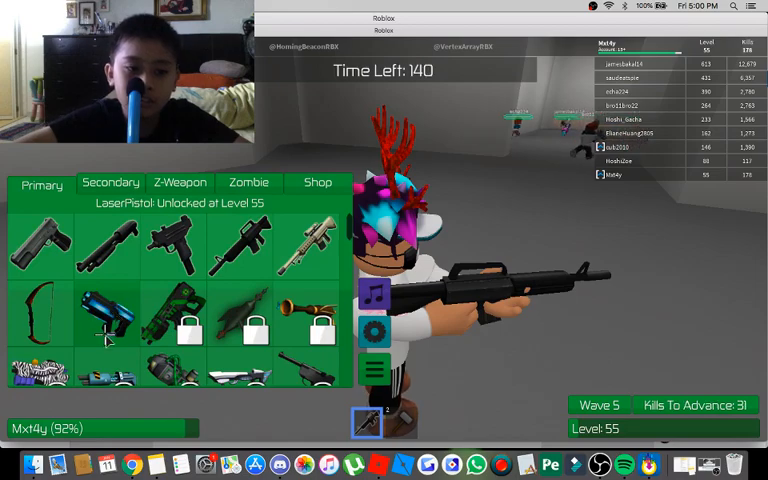